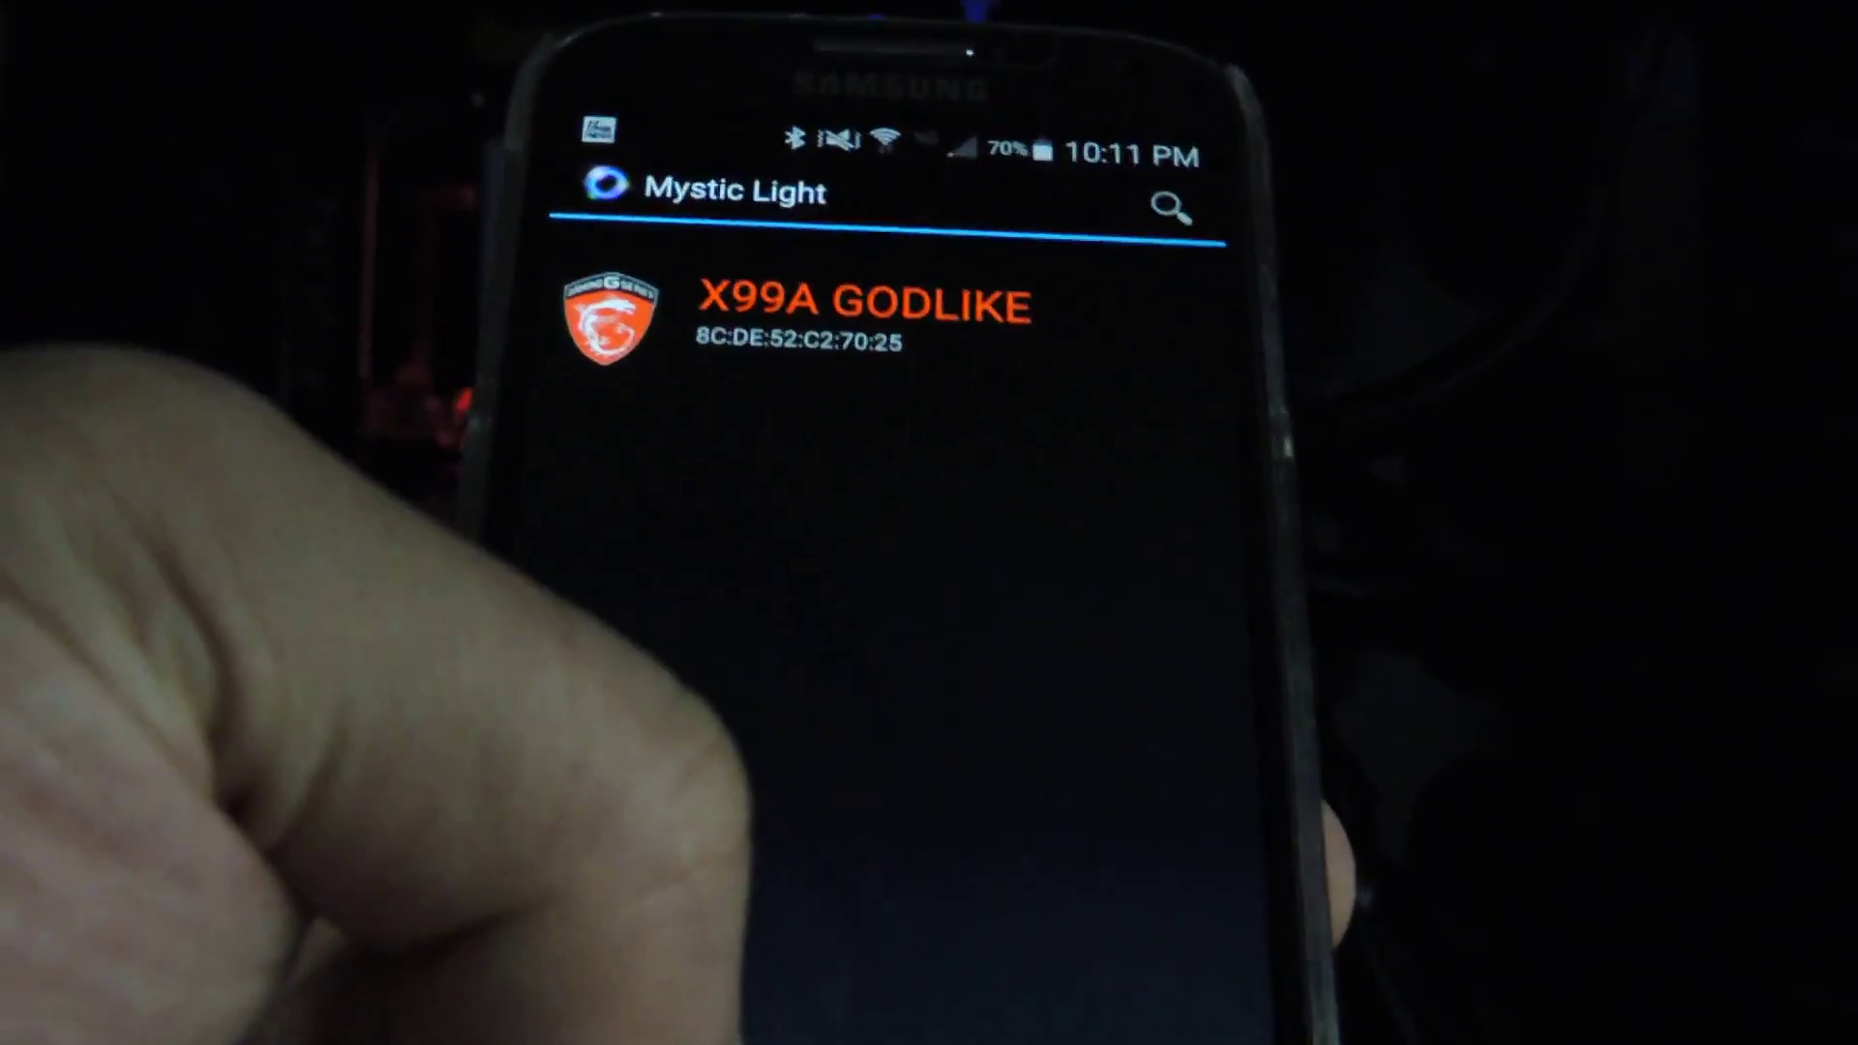
Step: Connect to the X99A GODLIKE board so its colour wheel appears for the case lighting
click(865, 306)
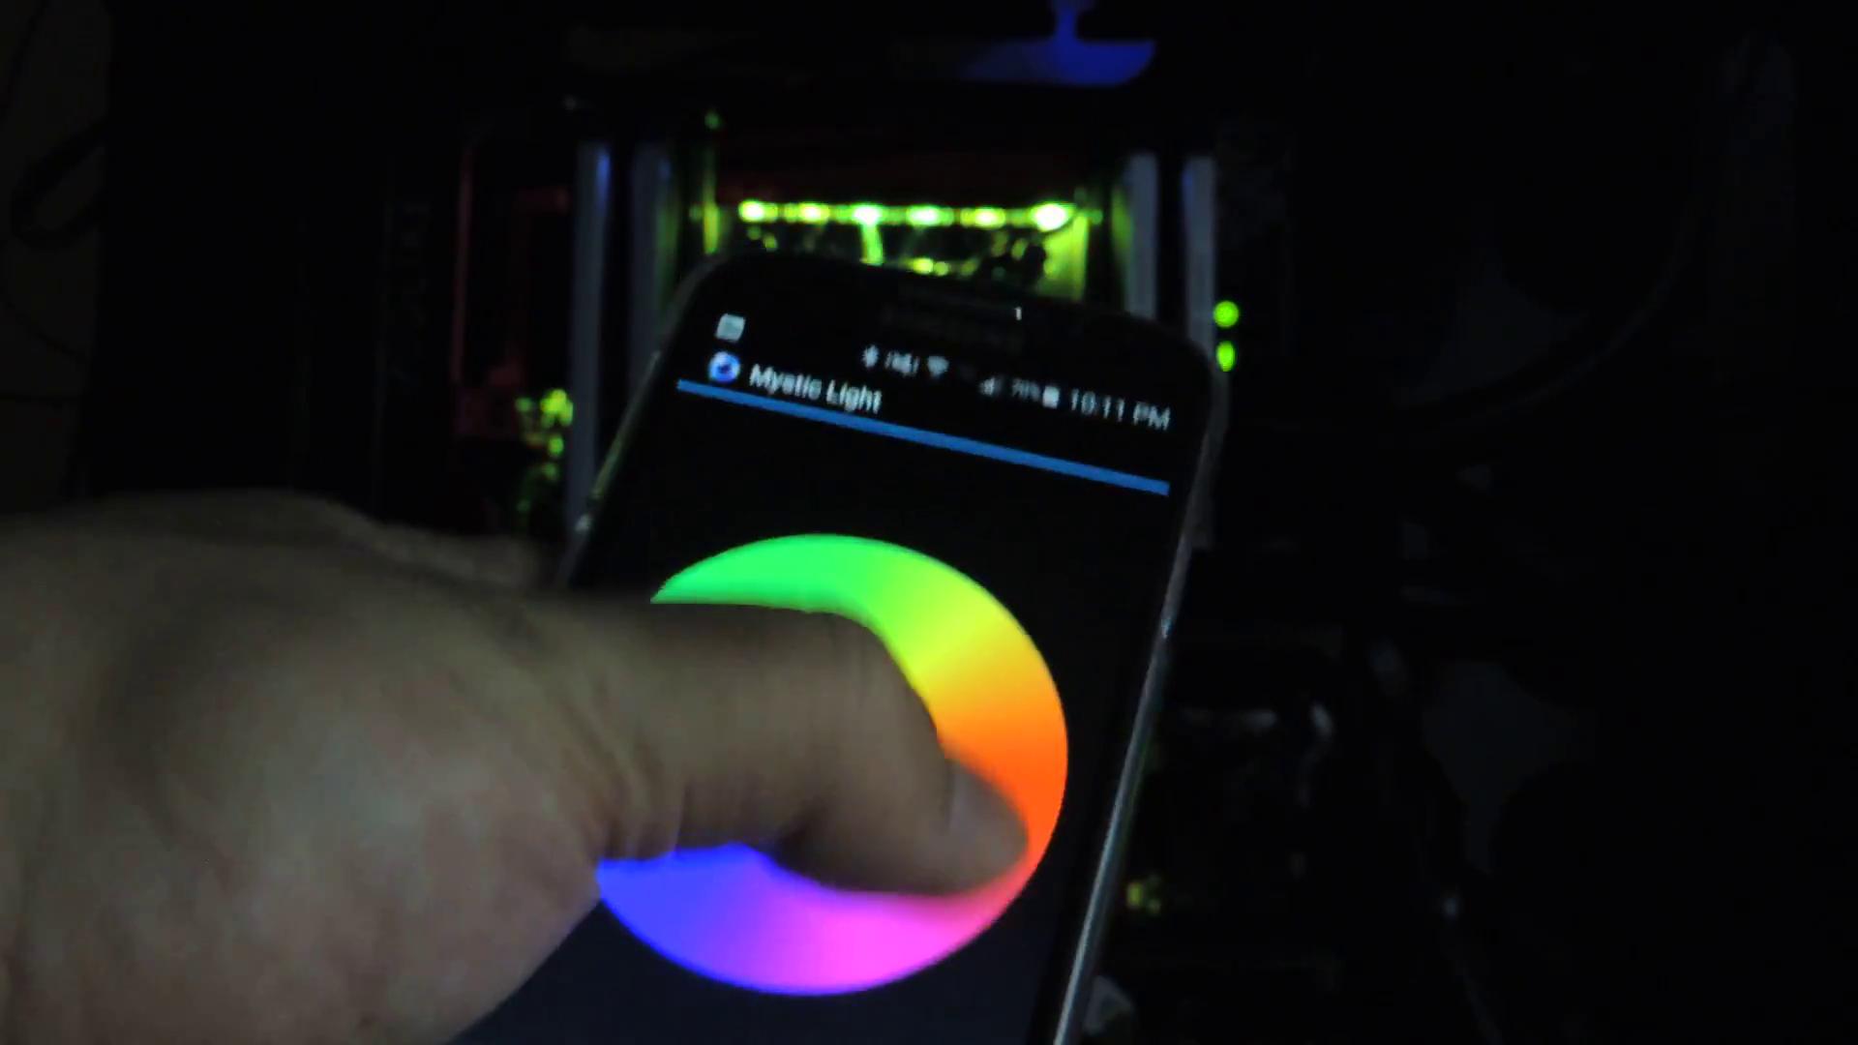